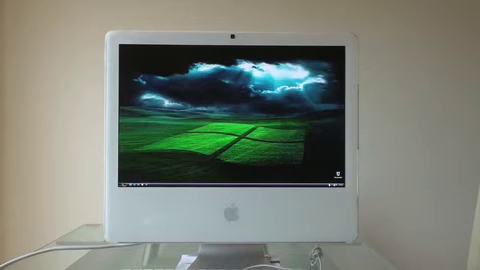
# Open the Windows XP Start menu from the taskbar over the green hills desktop
pyautogui.click(120, 190)
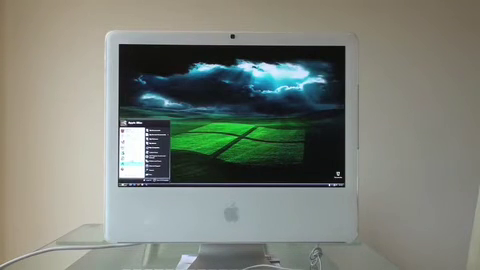